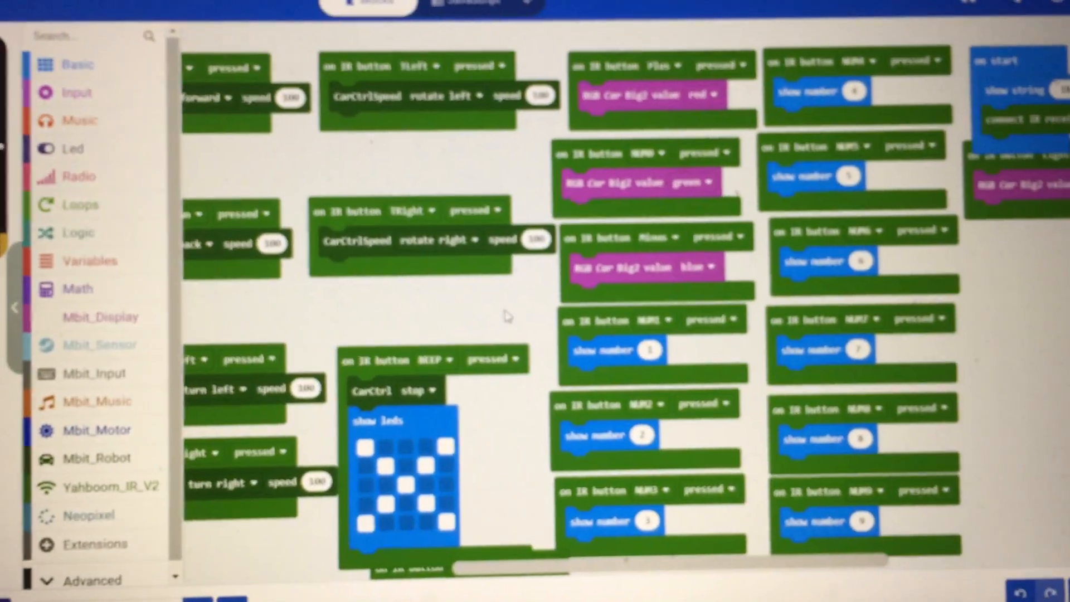
pyautogui.scroll(-3)
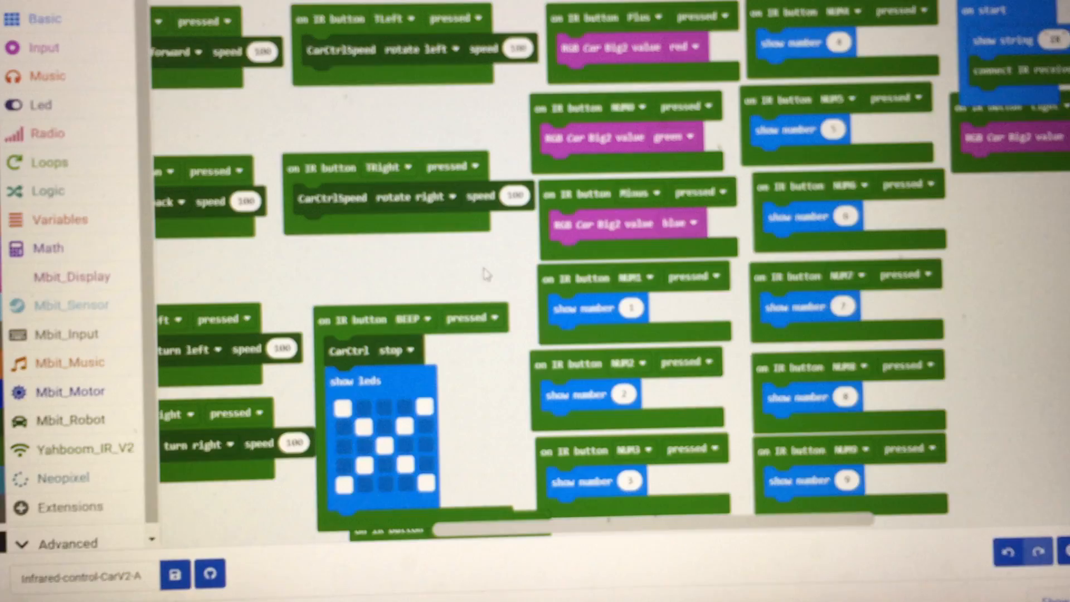